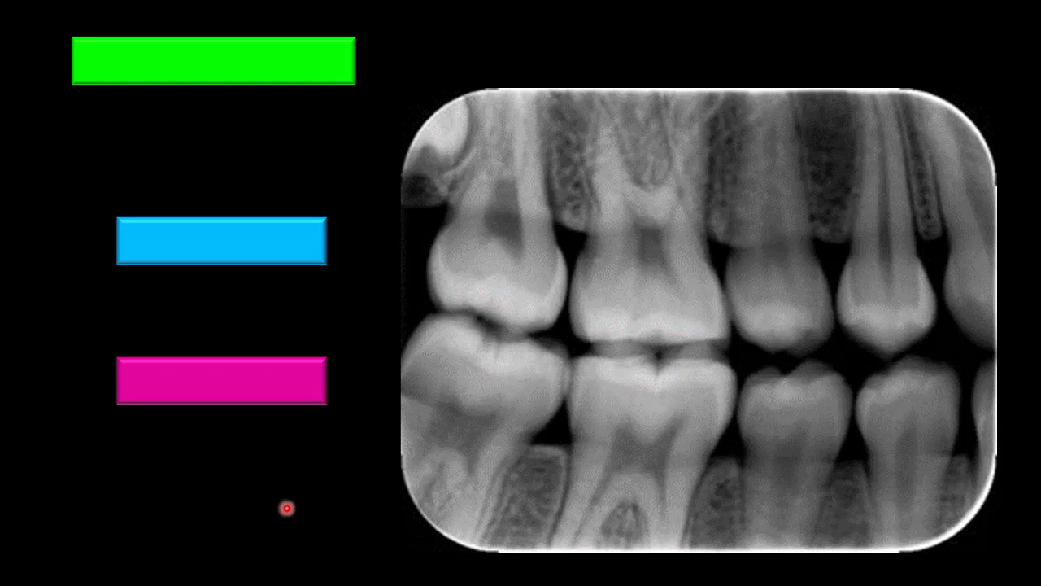
mouse_move(341, 492)
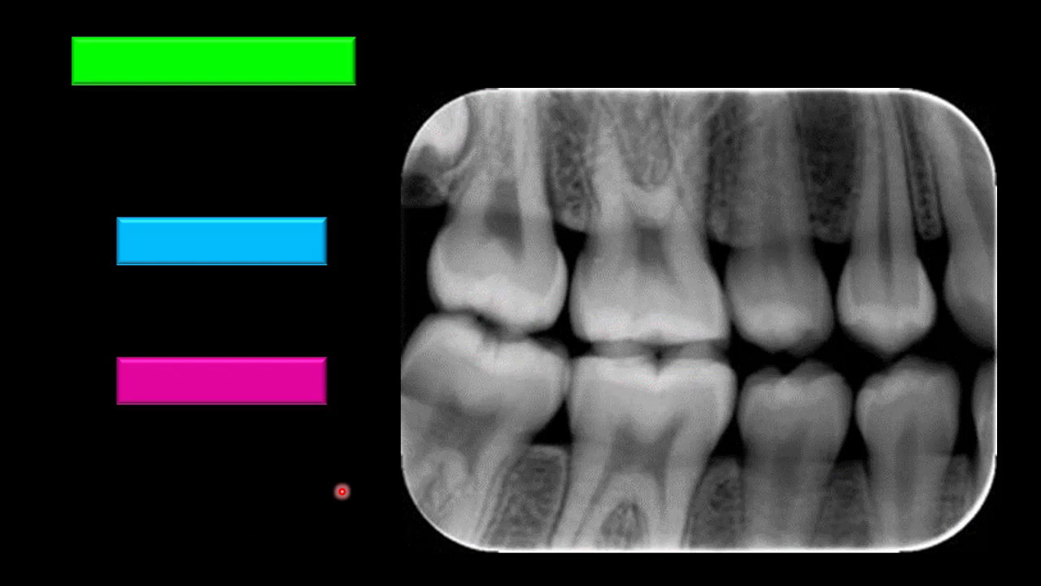